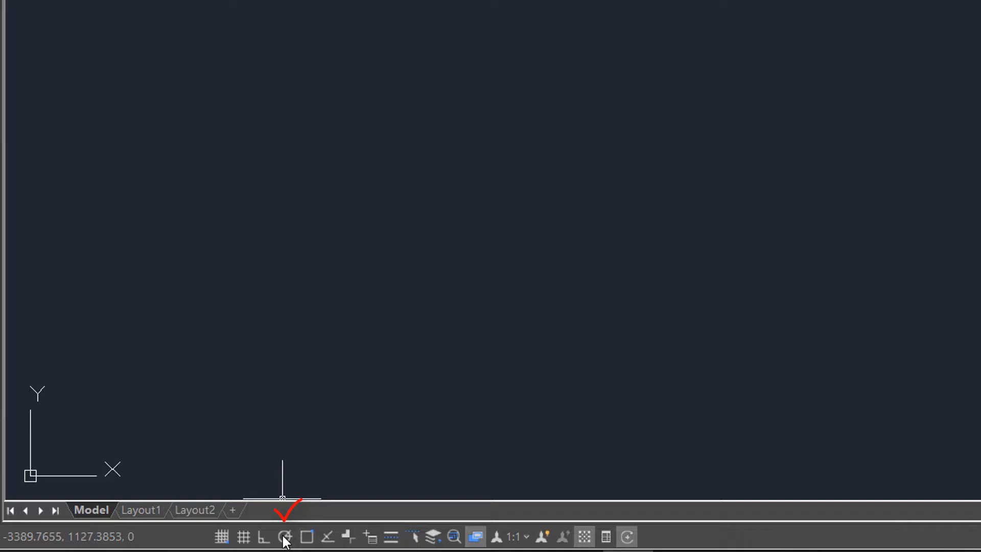
Adjust the object snap mode, then draw a green rectangle via the Polyline dropdown's Rectangle.
{"action": "left_click", "coordinate": [286, 536]}
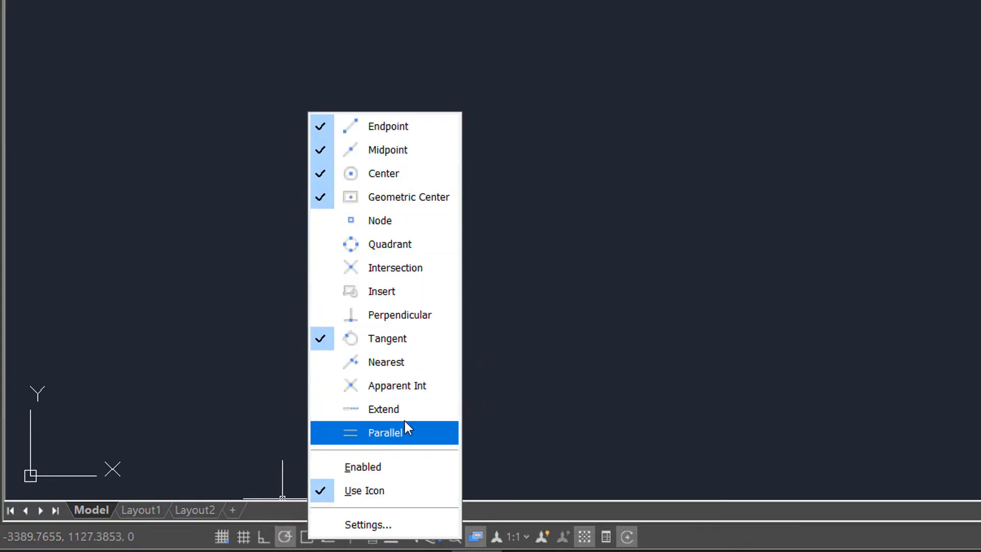
{"action": "left_click", "coordinate": [384, 432]}
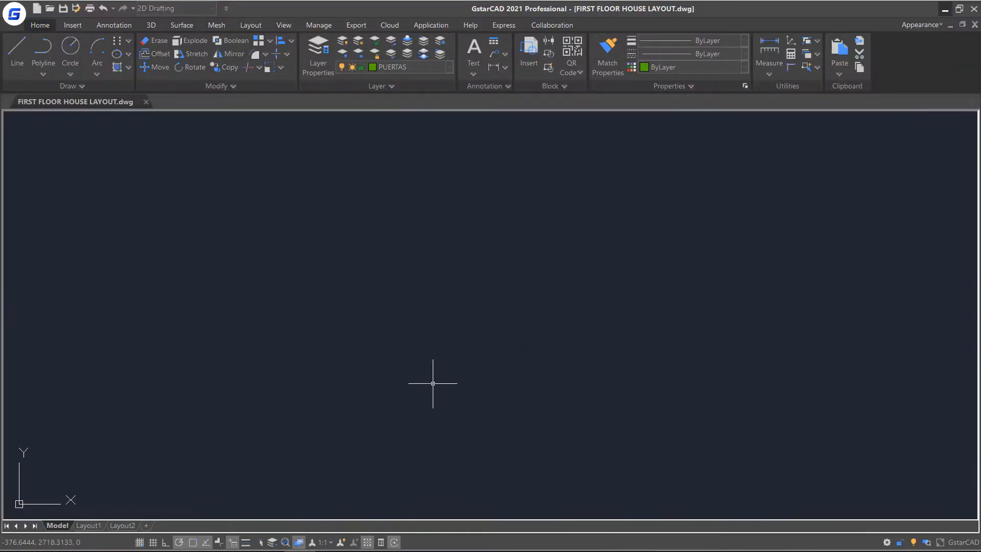
{"action": "left_click", "coordinate": [42, 48]}
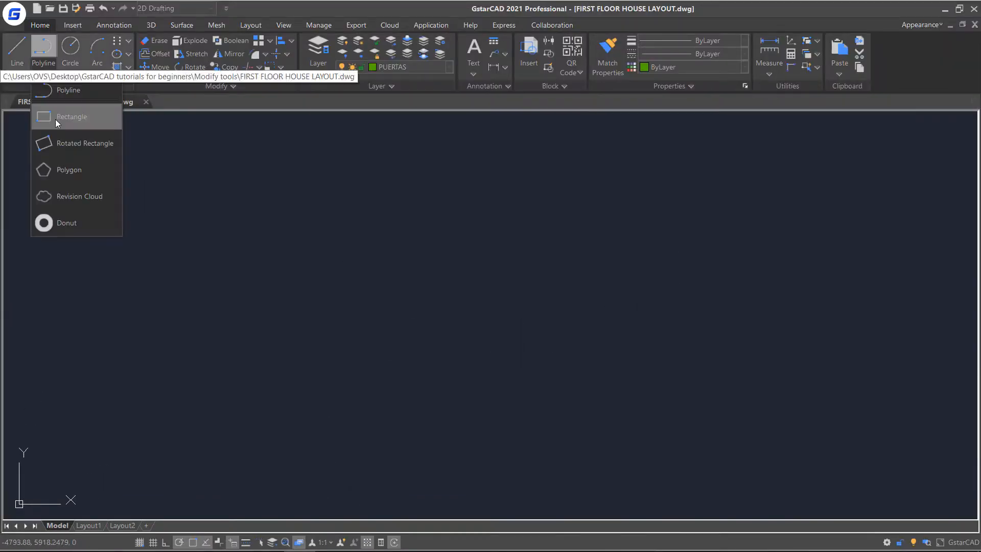
{"action": "left_click", "coordinate": [72, 117]}
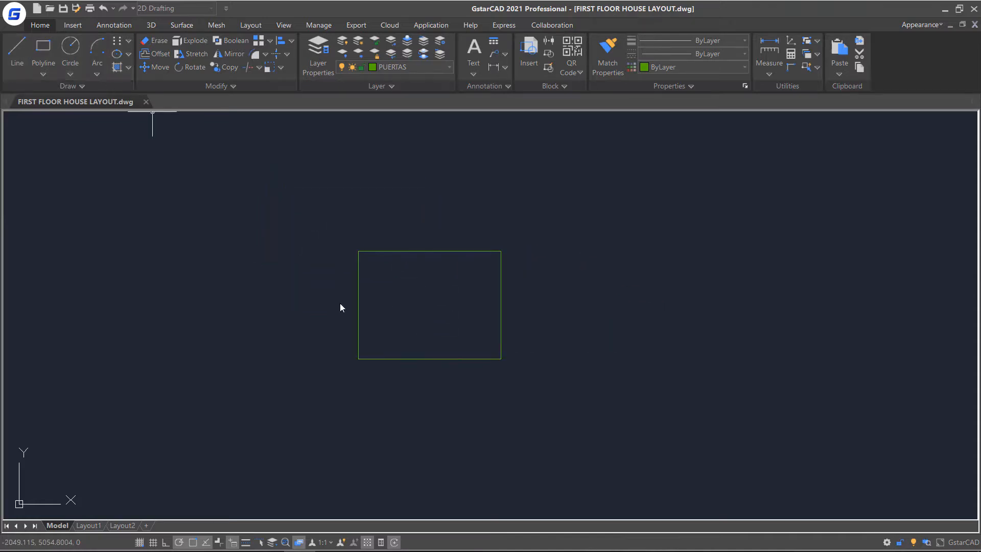
{"action": "mouse_move", "coordinate": [359, 251]}
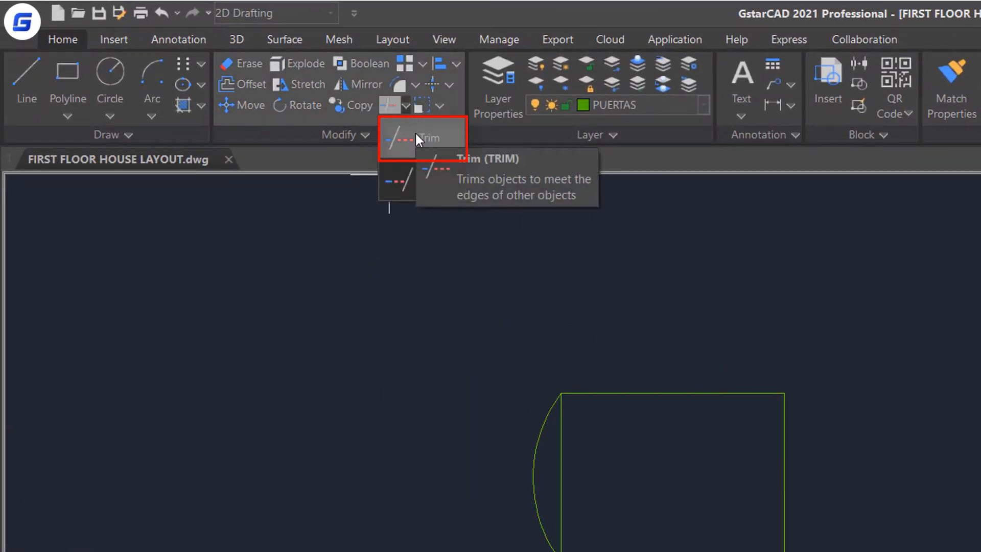
Run Trim with the green rectangle confirmed as the cutting edge for the arc.
{"action": "left_click", "coordinate": [394, 137]}
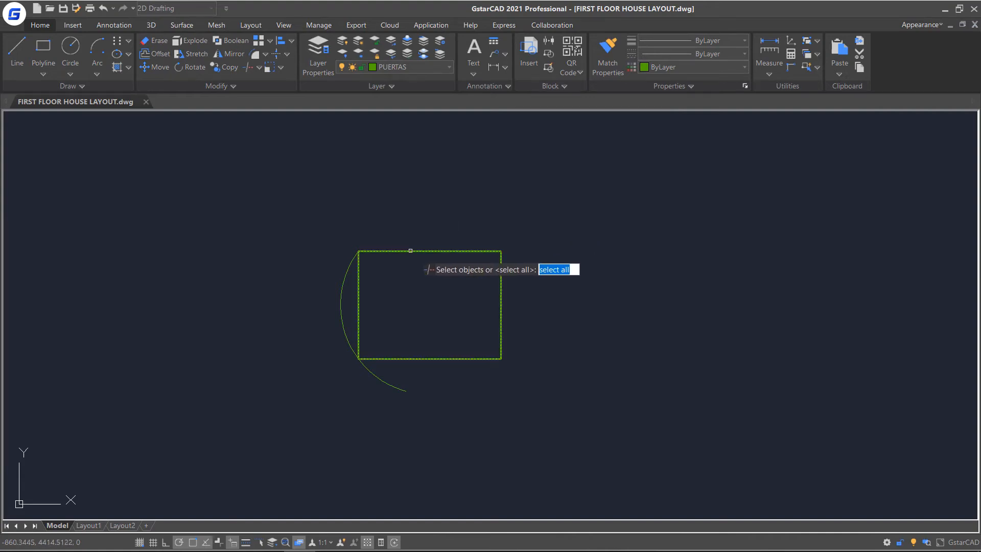
{"action": "key", "text": "enter"}
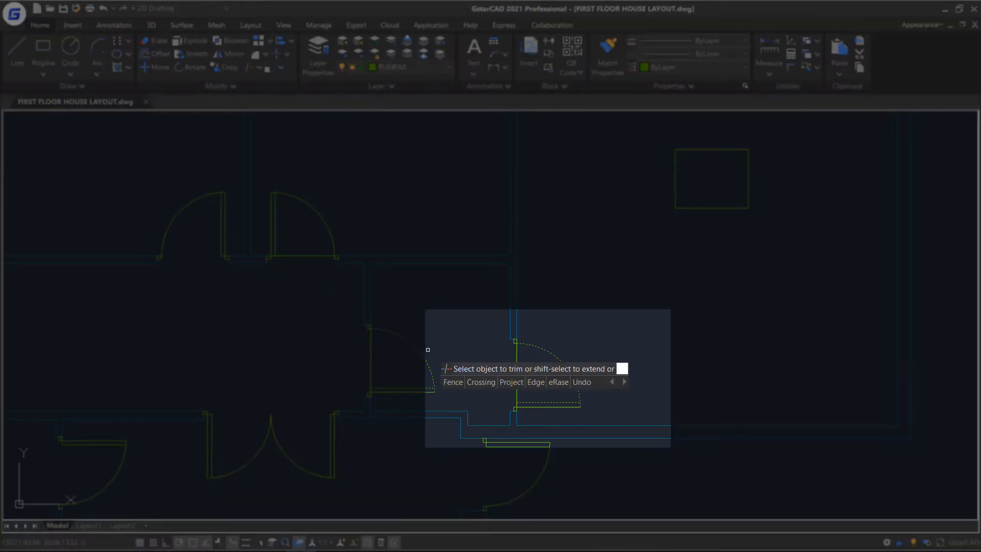
Use the Fence option and set its first point across the doorway swing arcs.
{"action": "left_click", "coordinate": [453, 382]}
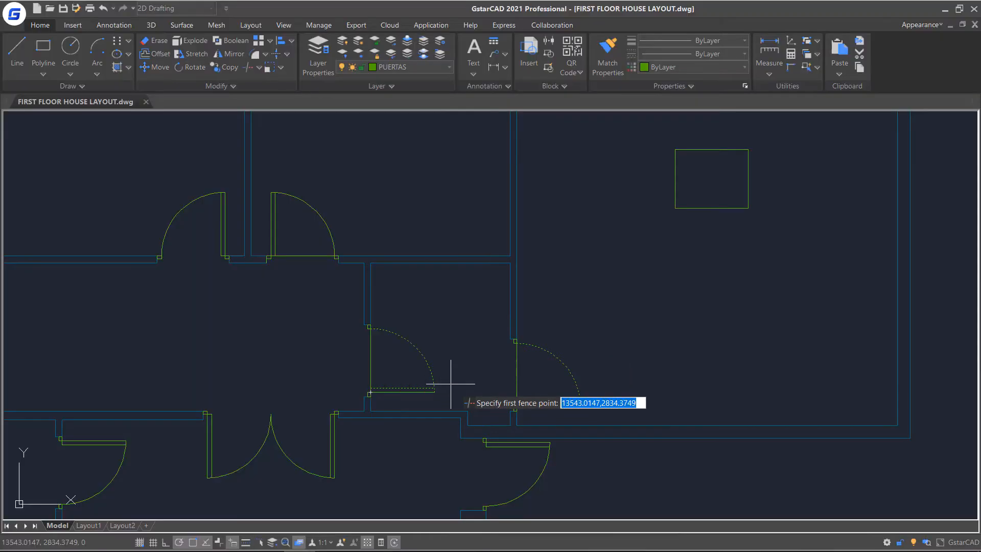
{"action": "left_click", "coordinate": [454, 382]}
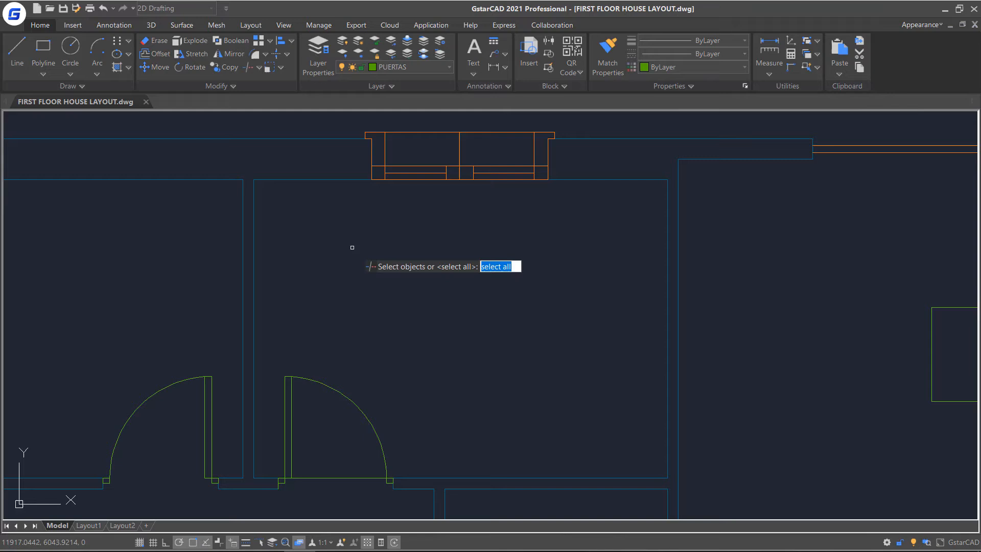
Accept all objects as cutting edges for trimming the upper doorway area.
{"action": "key", "text": "enter"}
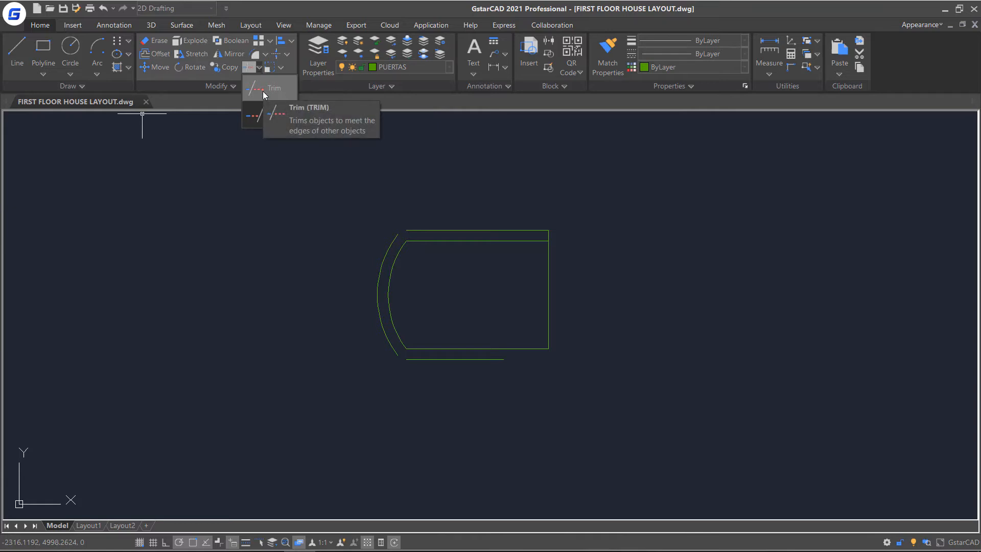
Trim the overhanging line and arc pieces so the double arcs join the green lines.
{"action": "left_click", "coordinate": [264, 86]}
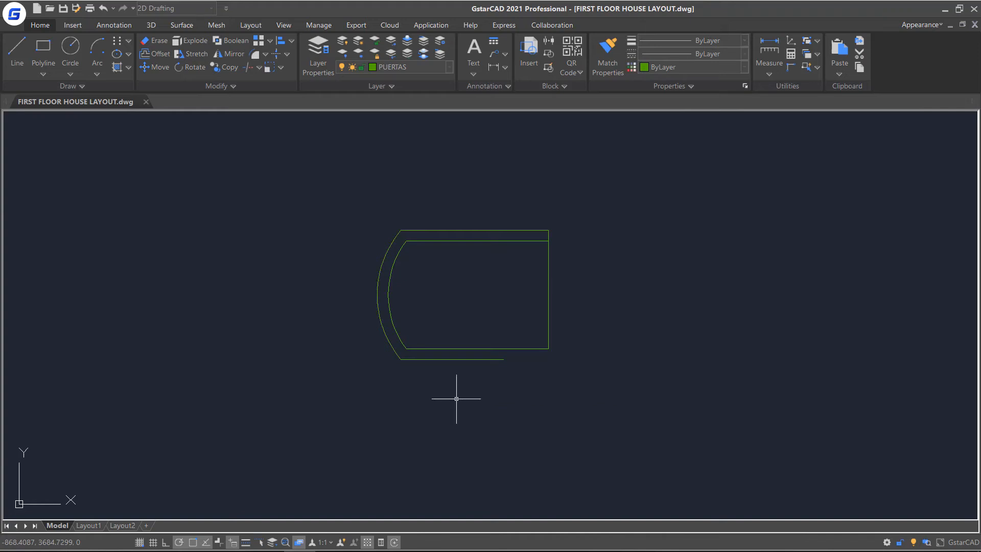
Run Extend with the Edge option set to extend for the short bottom line.
{"action": "left_click", "coordinate": [253, 67]}
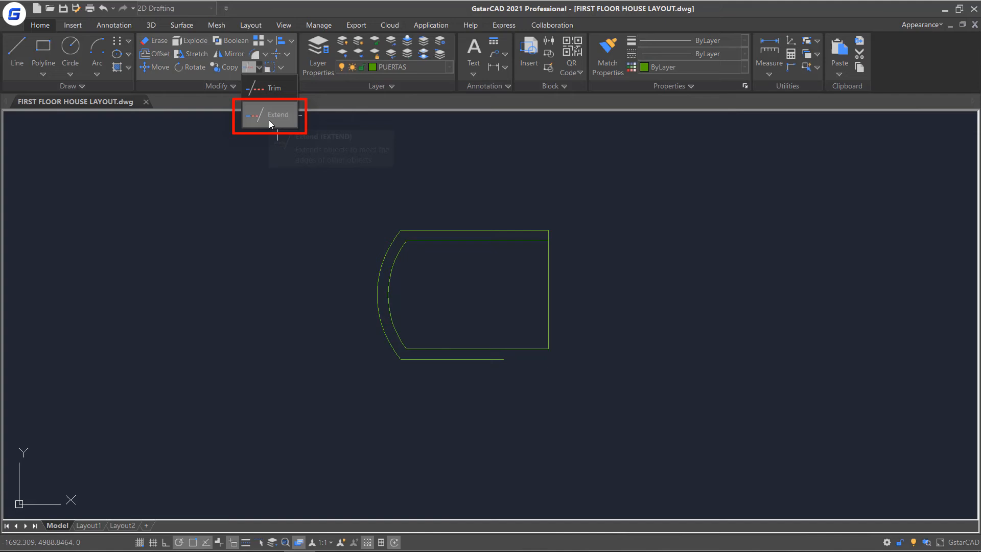
{"action": "left_click", "coordinate": [271, 114]}
{"action": "type", "text": "e"}
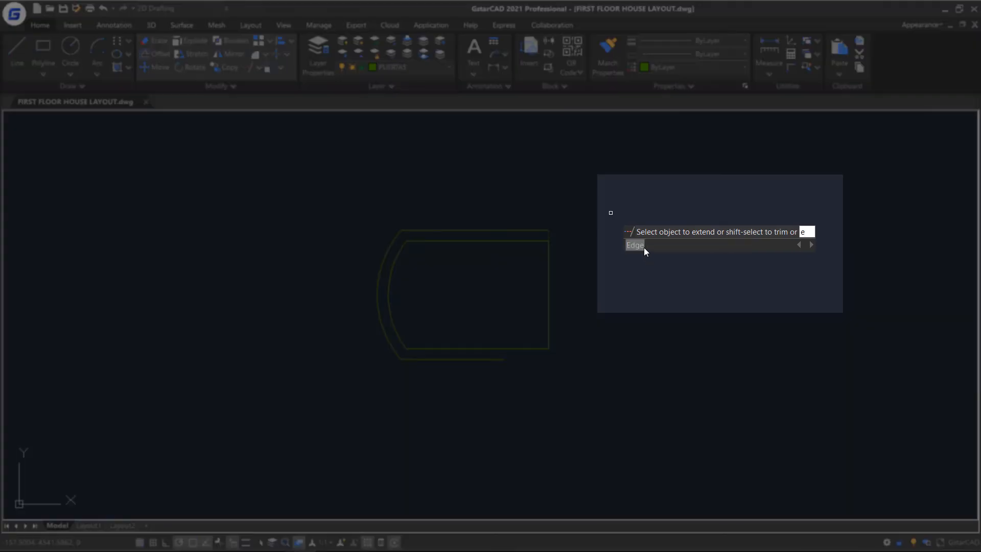
{"action": "left_click", "coordinate": [635, 246]}
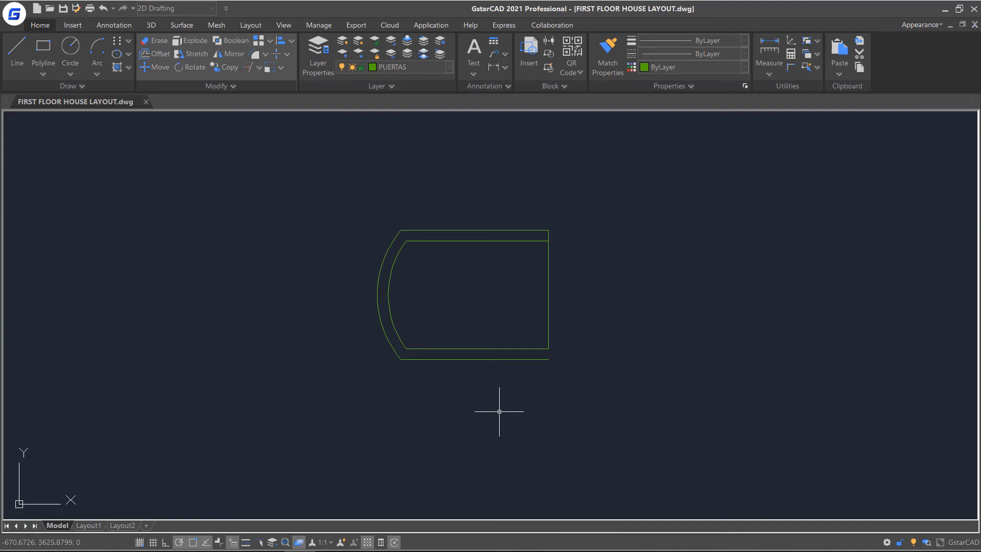
{"action": "mouse_move", "coordinate": [250, 69]}
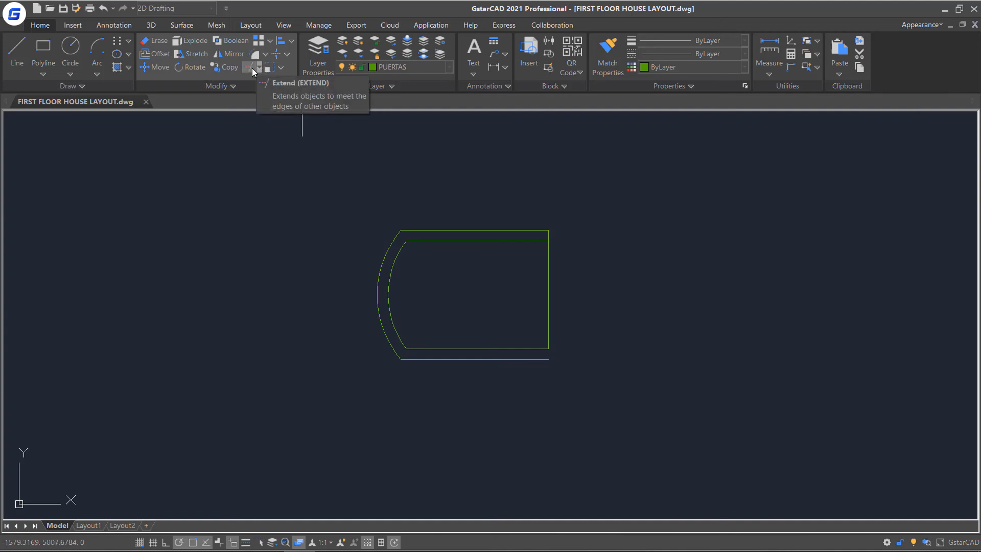
Run Extend again and confirm the boundary edges at the shape's lower right corner.
{"action": "left_click", "coordinate": [248, 67]}
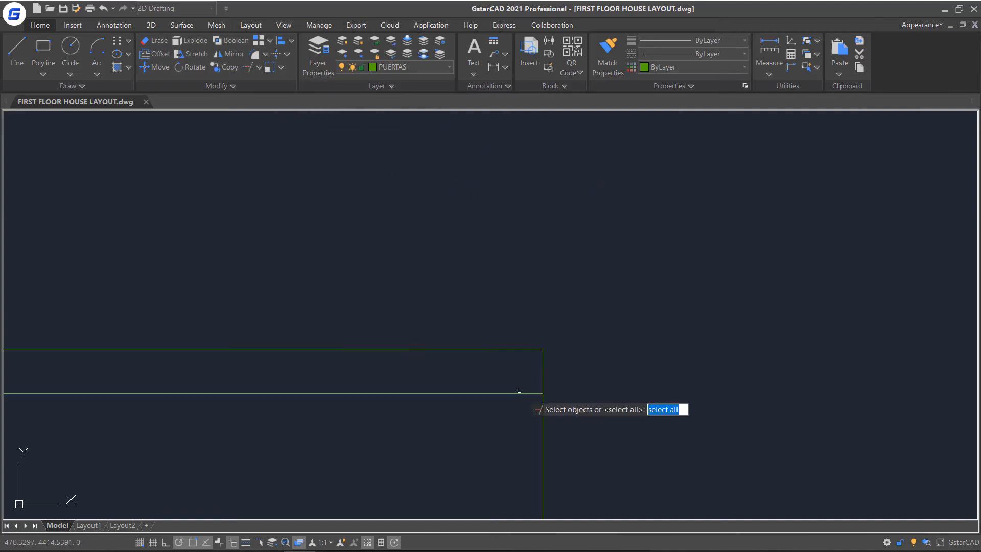
{"action": "key", "text": "Enter"}
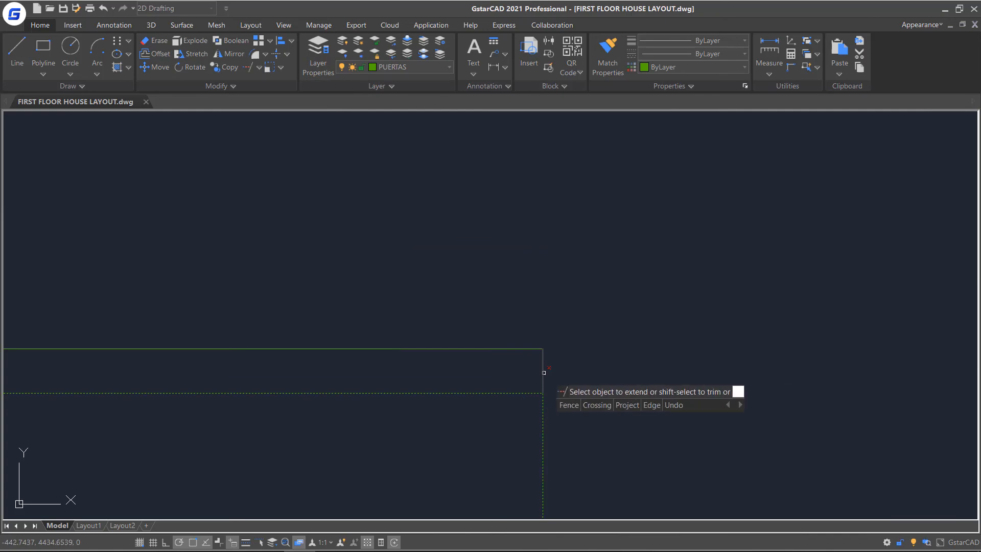